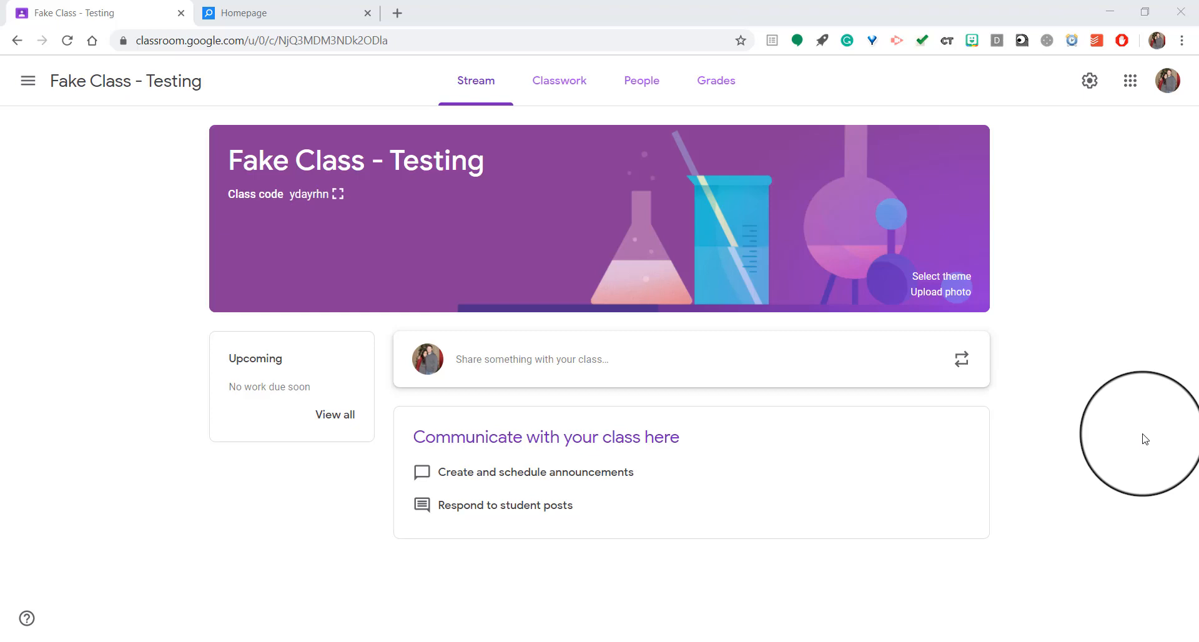
mouse_move(197, 435)
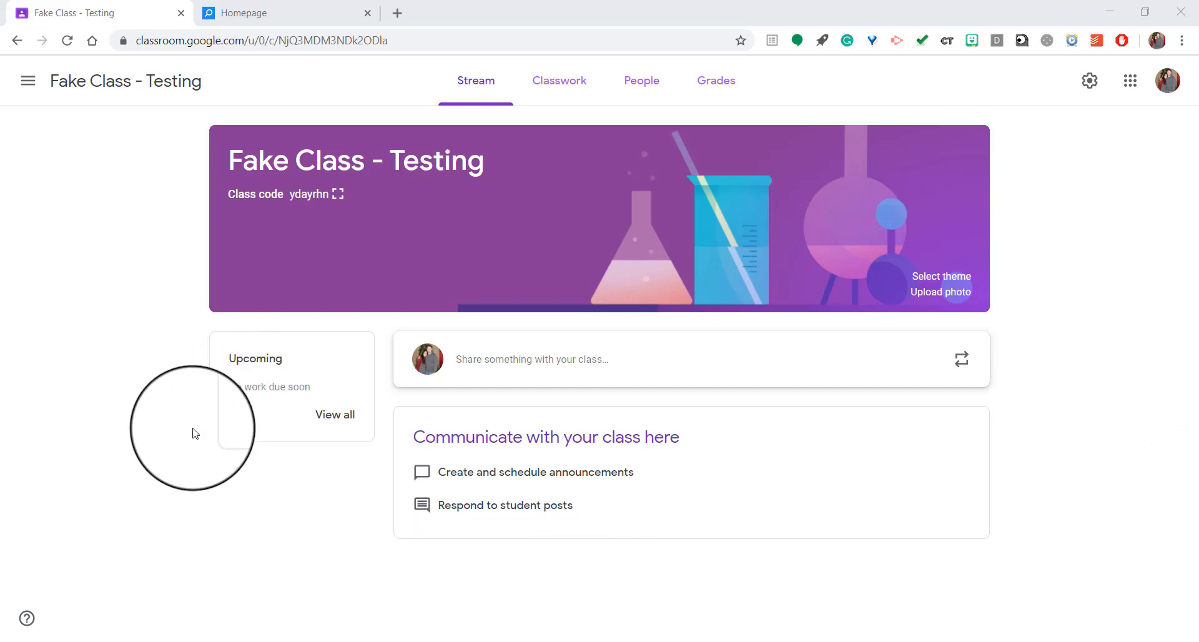
mouse_move(188, 373)
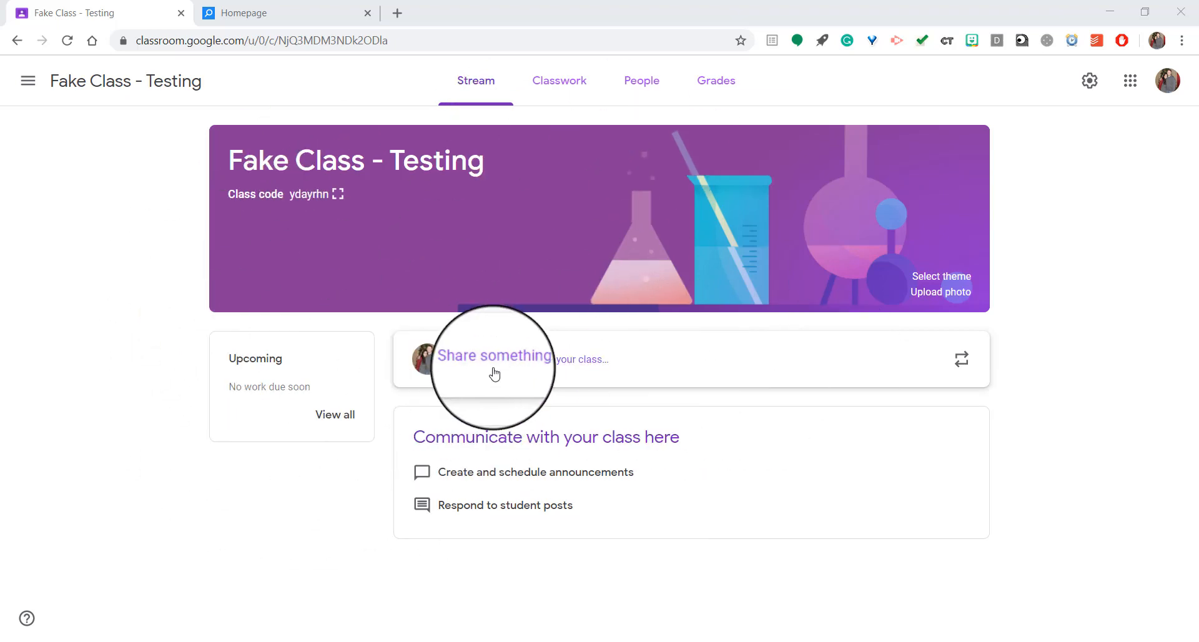
mouse_move(650, 95)
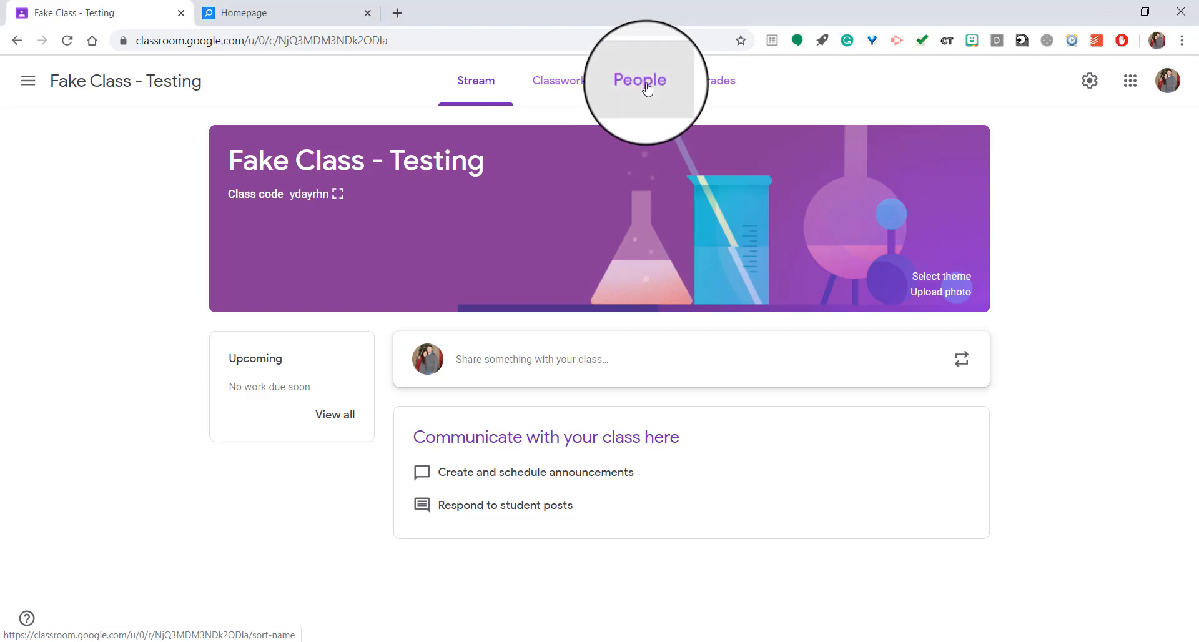
- Open the People roster of Fake Class - Testing, showing one teacher and one student
left_click(640, 80)
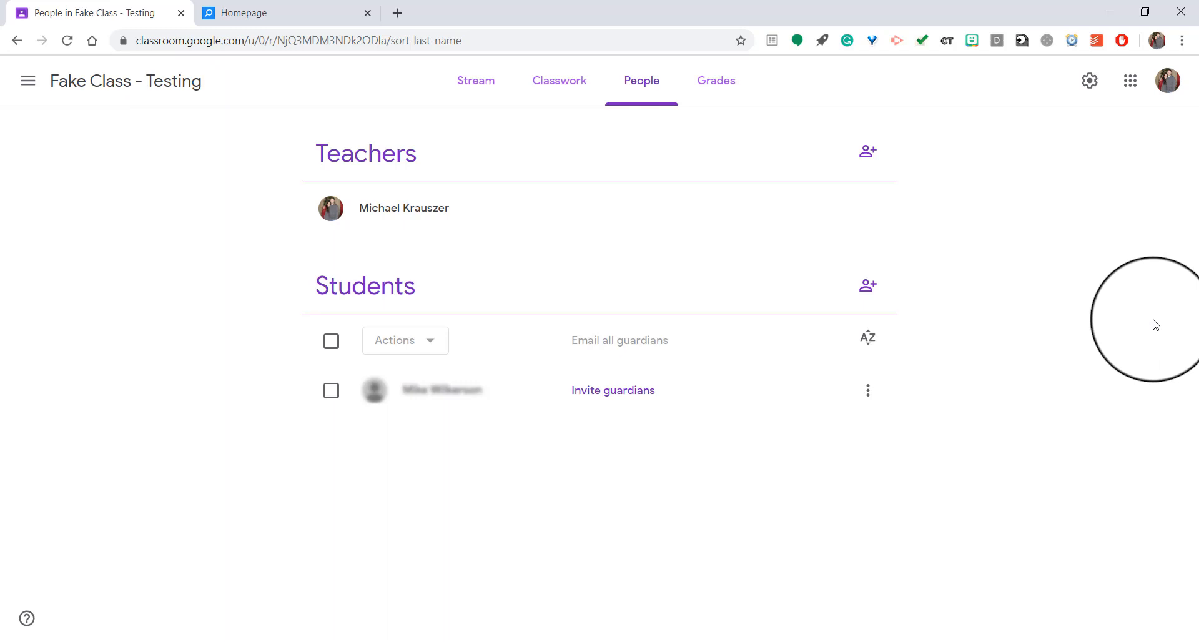
mouse_move(404, 396)
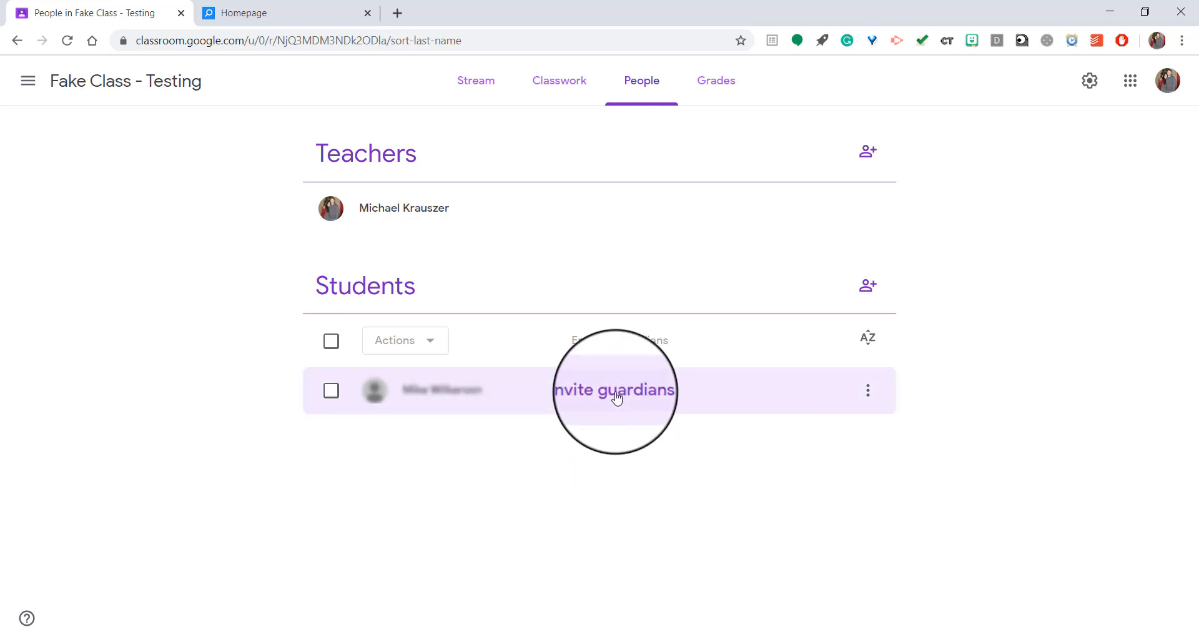
left_click(614, 392)
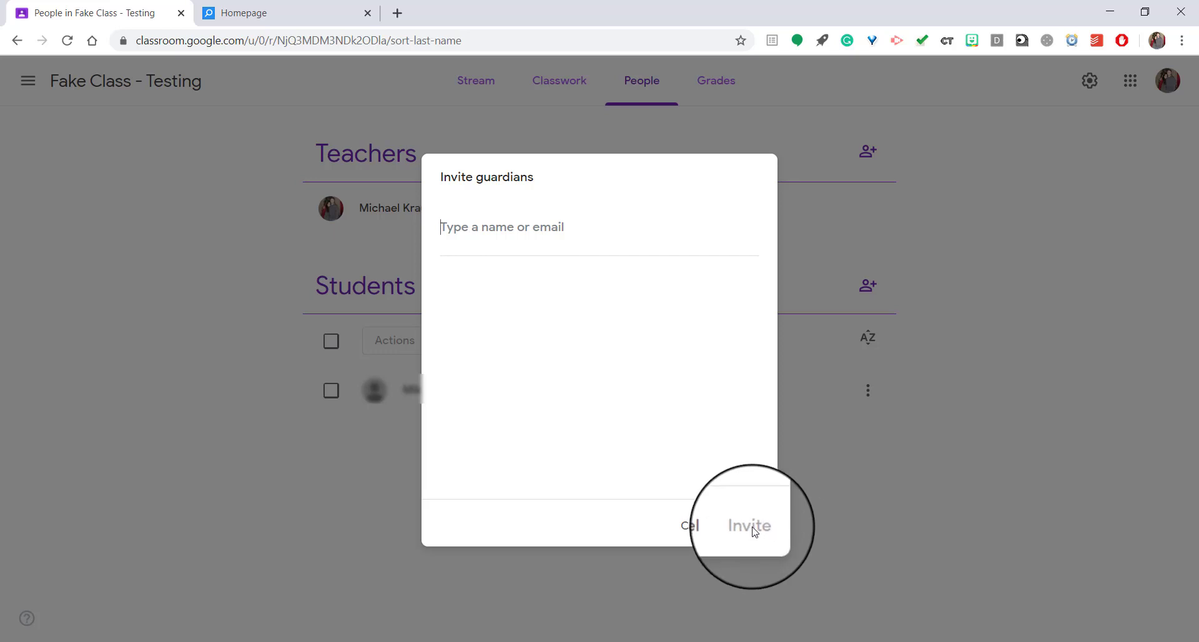
mouse_move(696, 528)
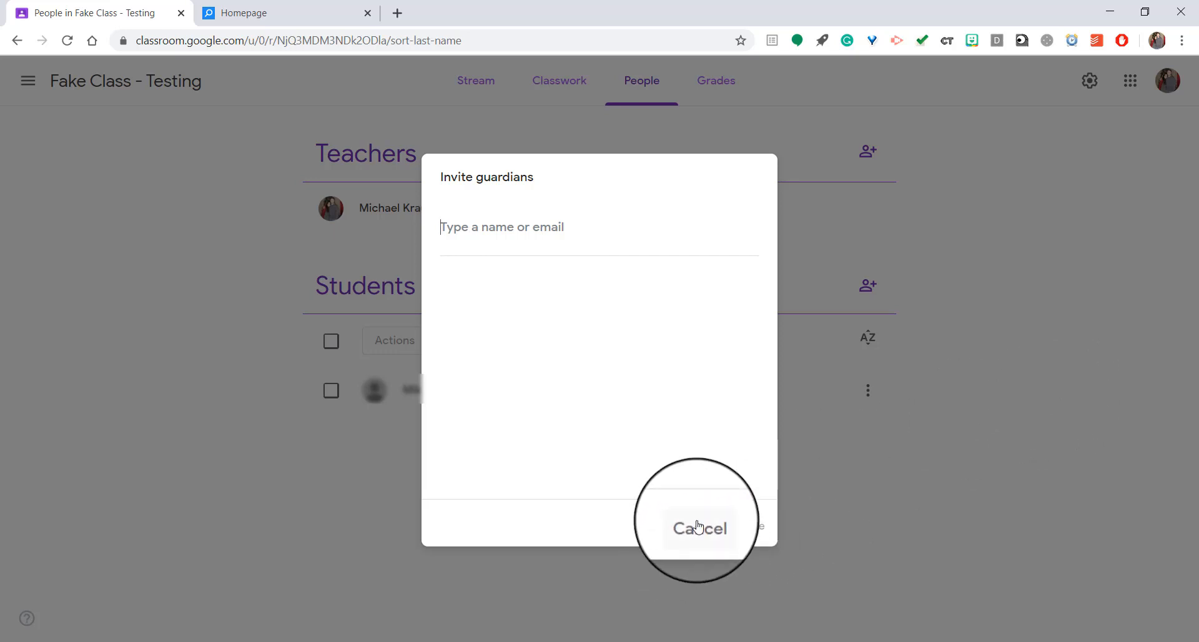
left_click(699, 529)
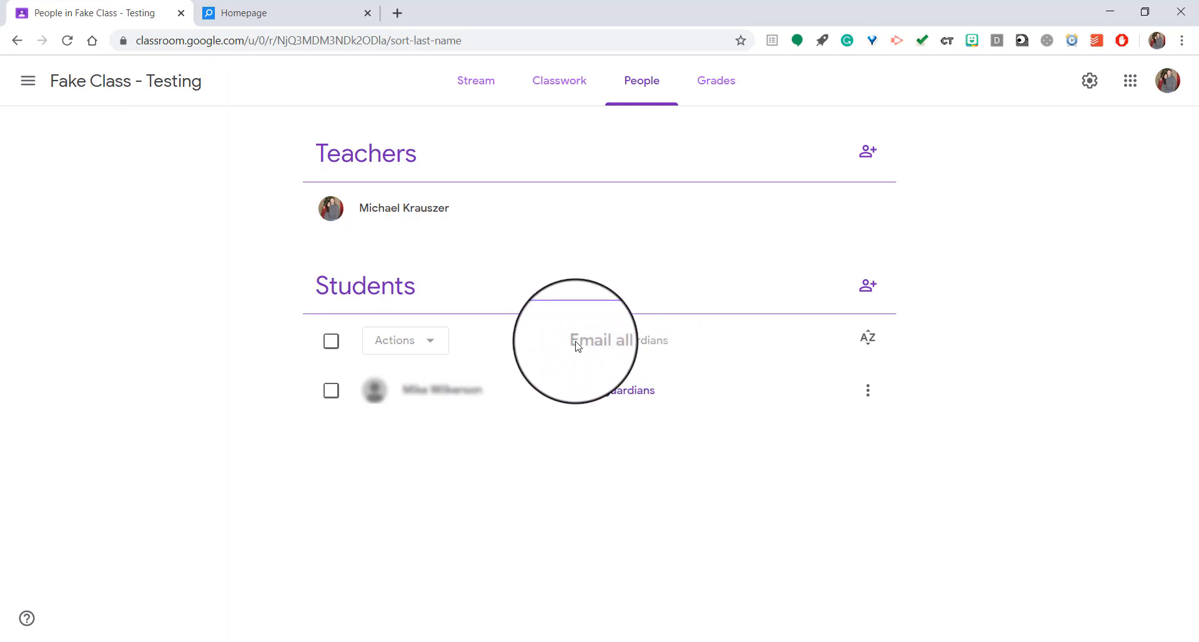
mouse_move(612, 347)
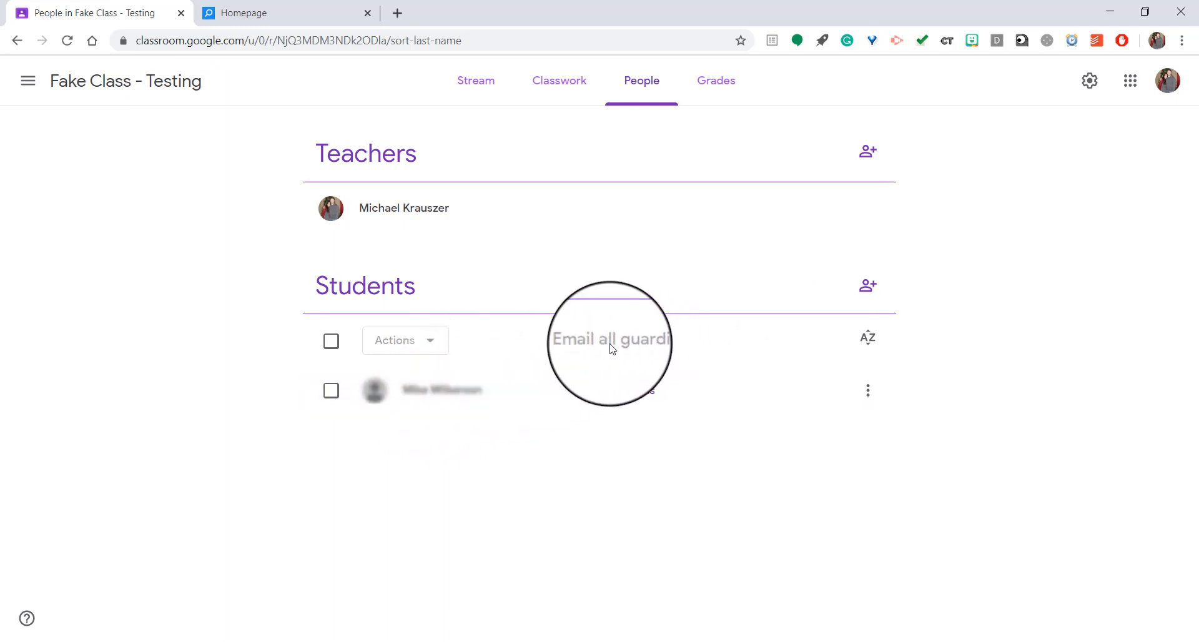